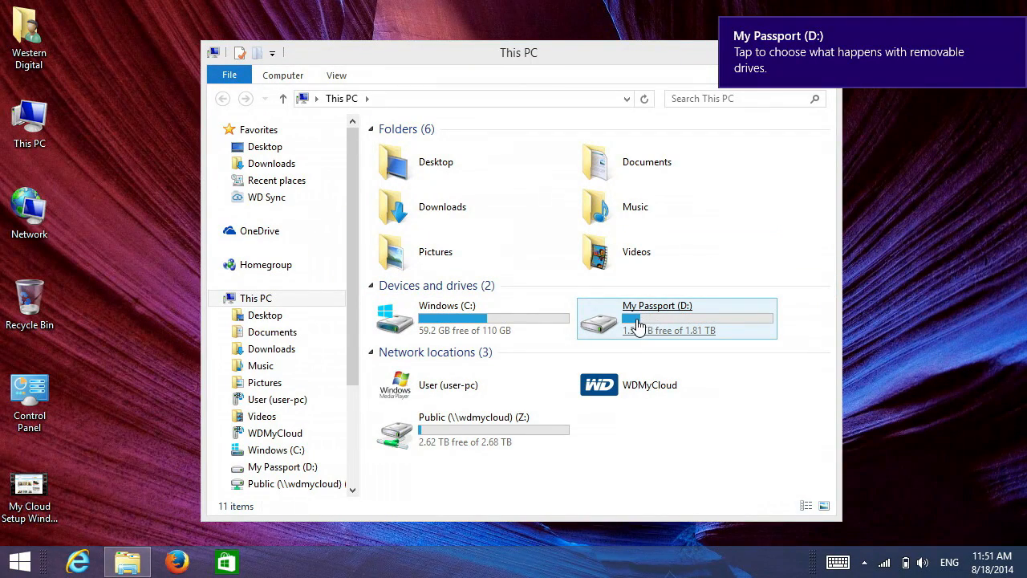
pyautogui.moveTo(461, 304)
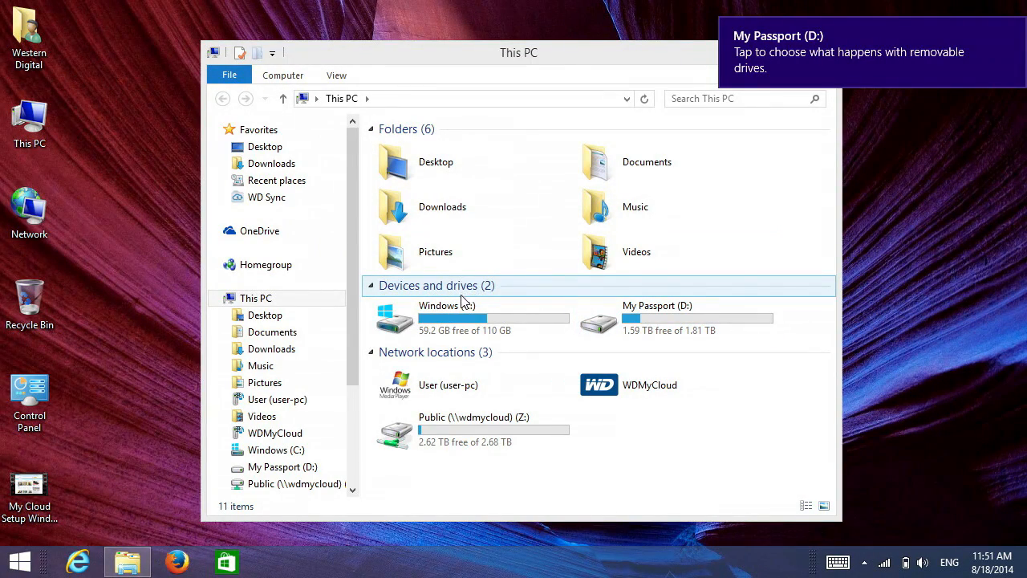
# - Browse the My Passport (D:) drive into My Stuff, then close the window
pyautogui.click(461, 311)
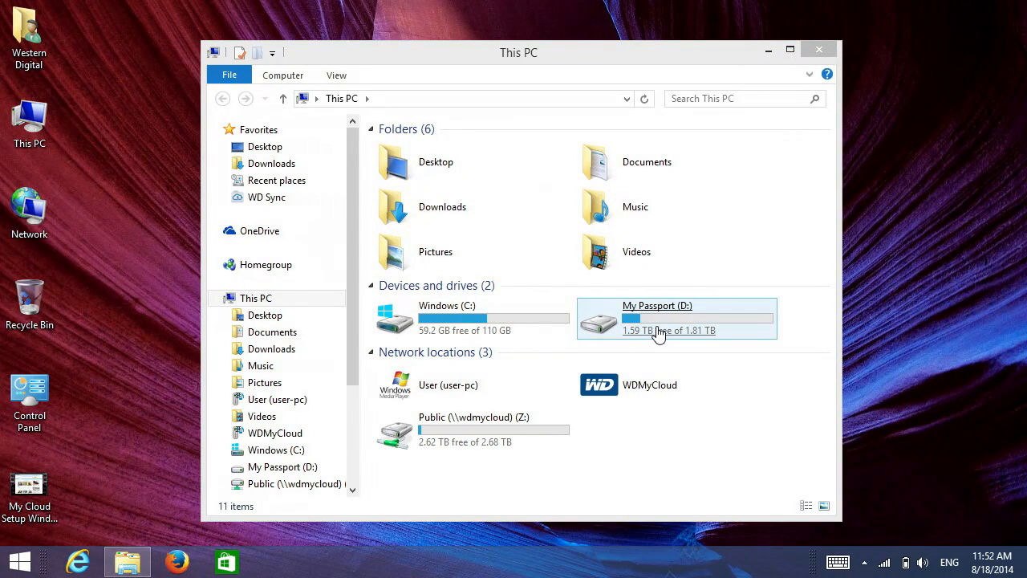
pyautogui.doubleClick(657, 317)
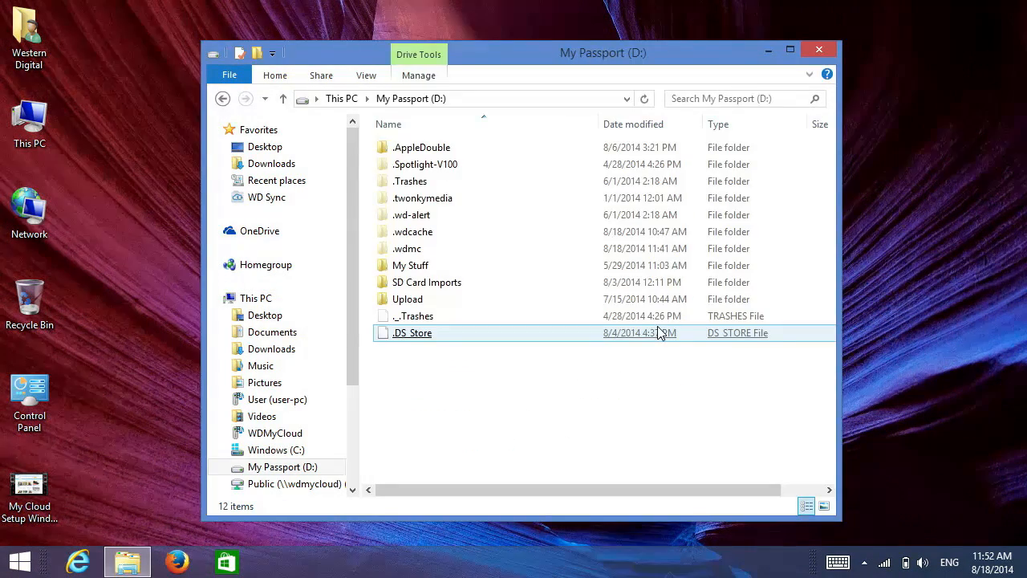
pyautogui.click(411, 265)
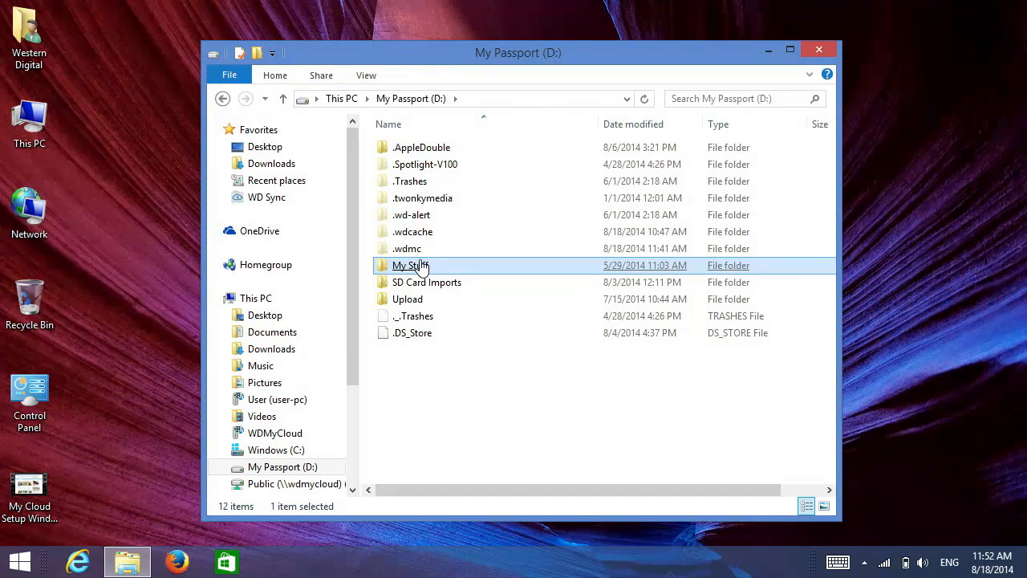
pyautogui.doubleClick(411, 266)
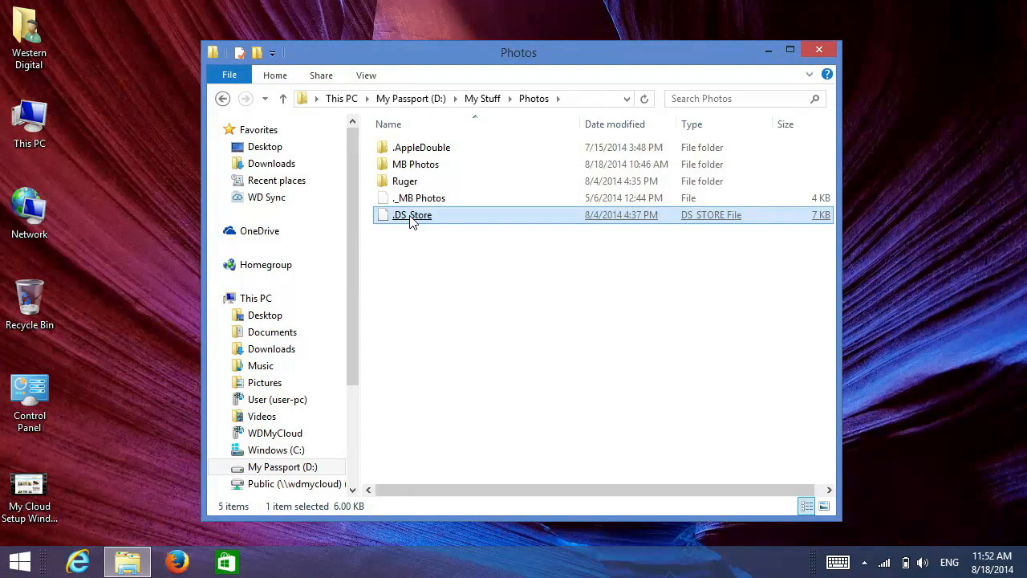
pyautogui.click(818, 49)
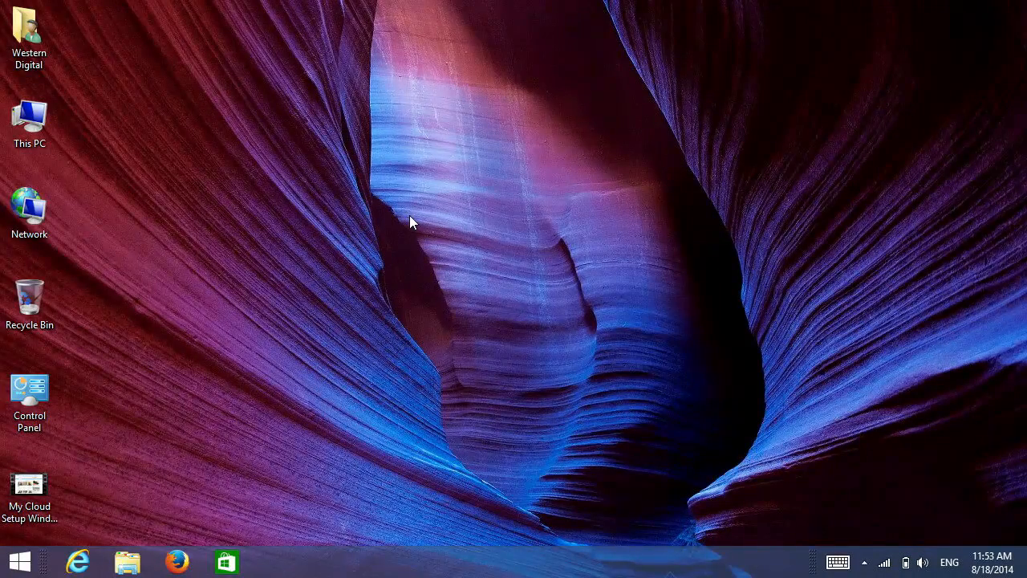
pyautogui.moveTo(857, 513)
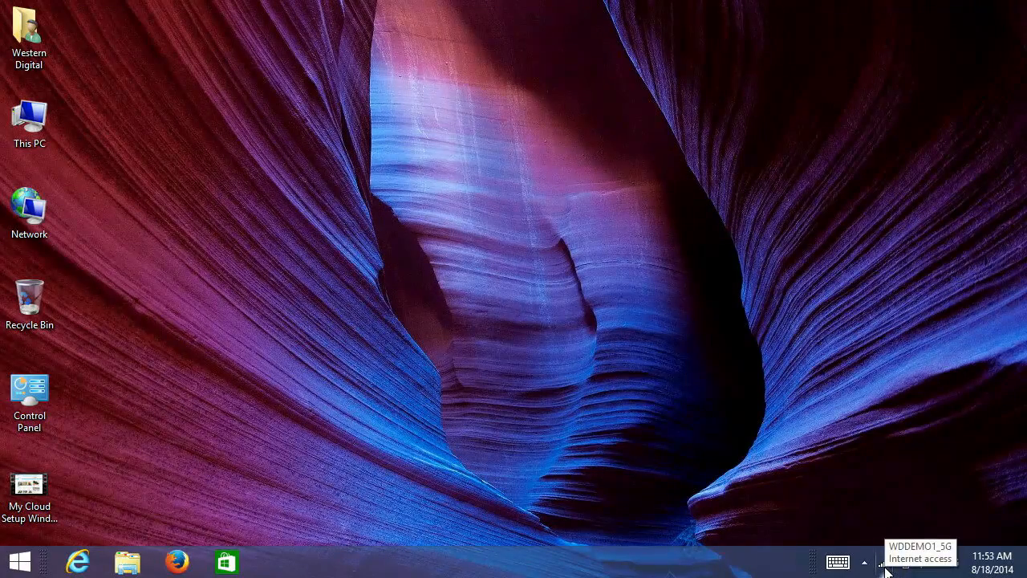
# - Connect to the MyPassport Wi-Fi network from the system tray network list
pyautogui.click(886, 561)
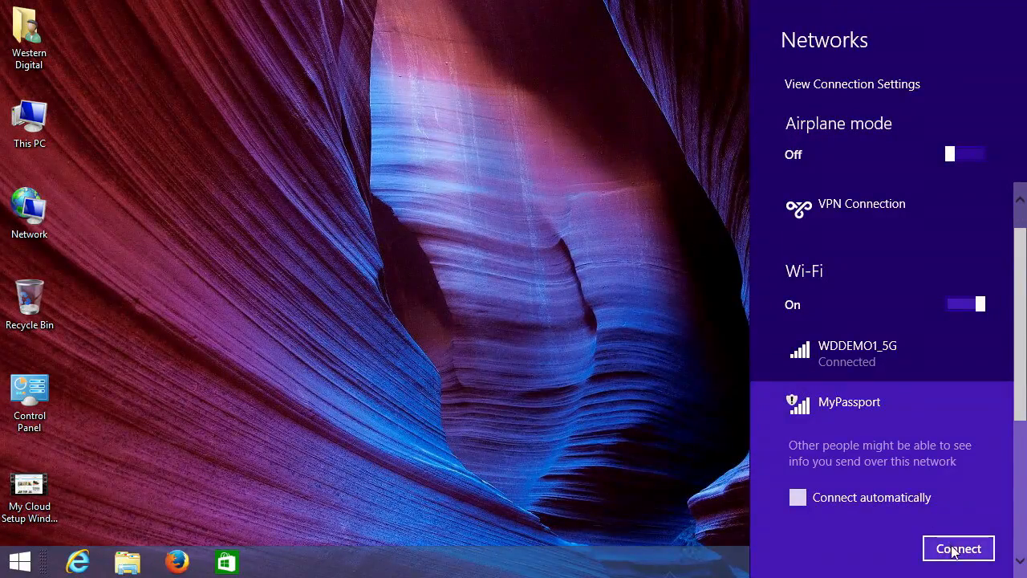
pyautogui.click(958, 548)
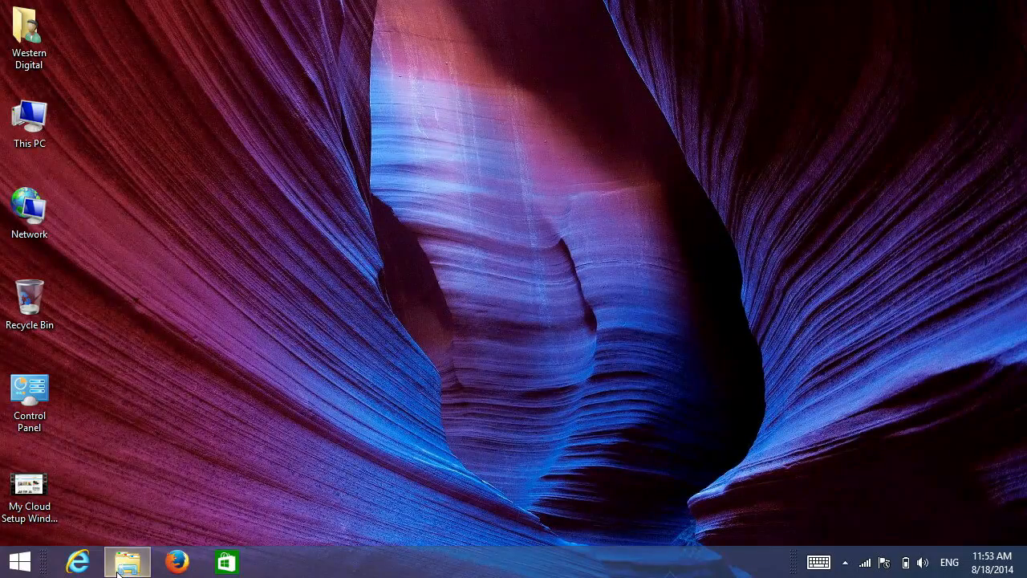
# - Show the Network location in File Explorer and select the MYPASSPORT computer
pyautogui.click(127, 561)
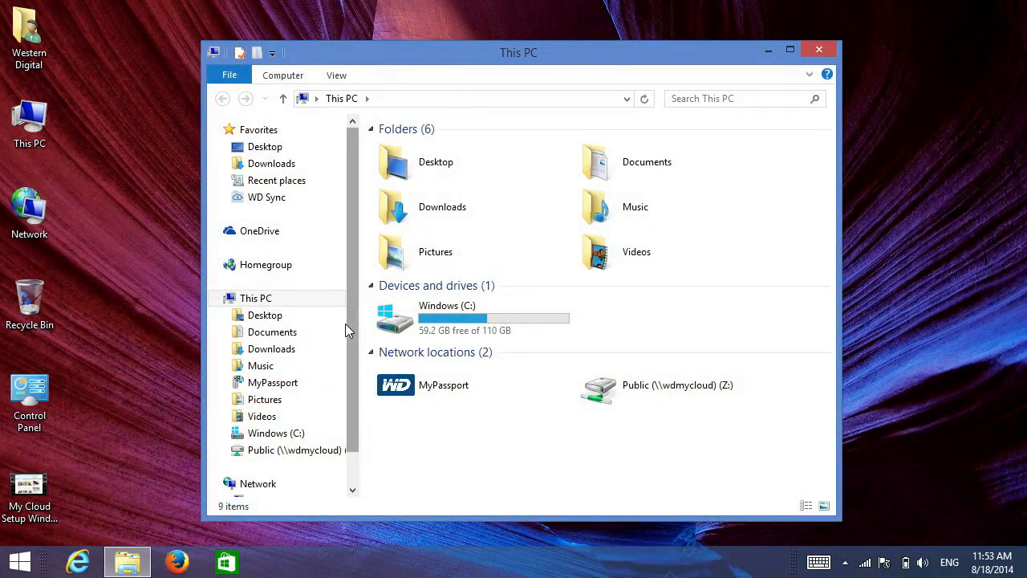
pyautogui.scroll(-3)
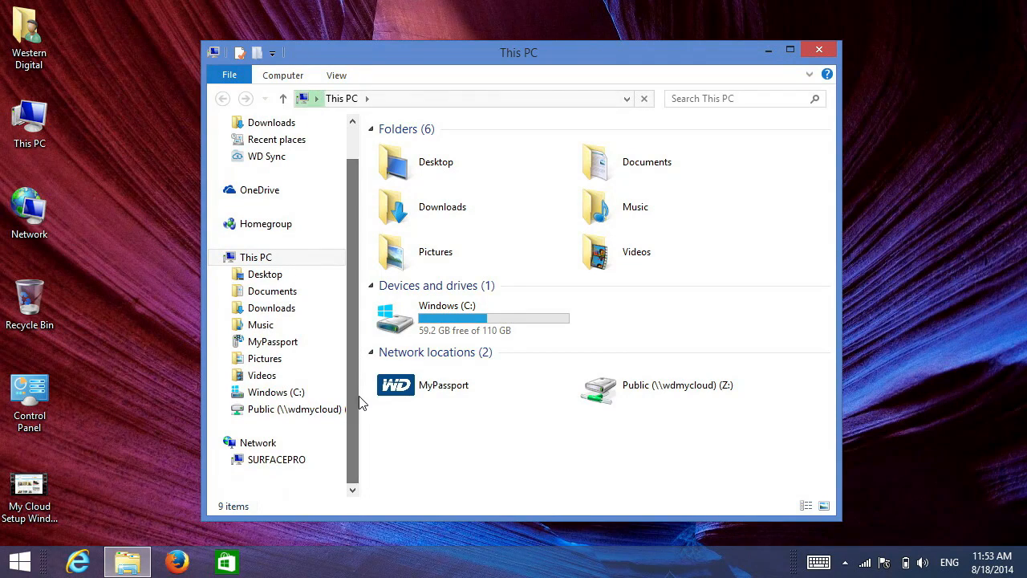
pyautogui.click(257, 442)
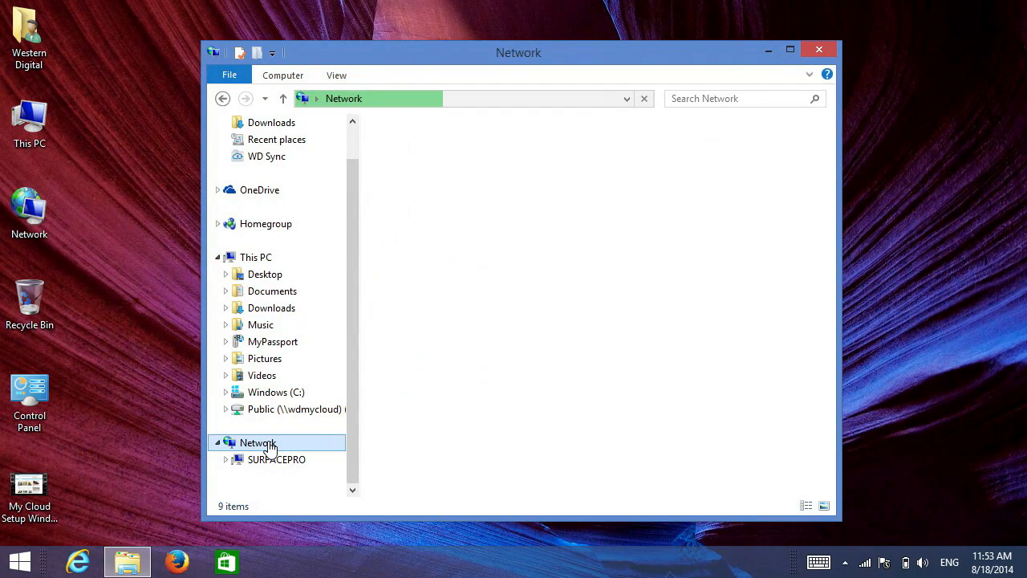
pyautogui.click(258, 442)
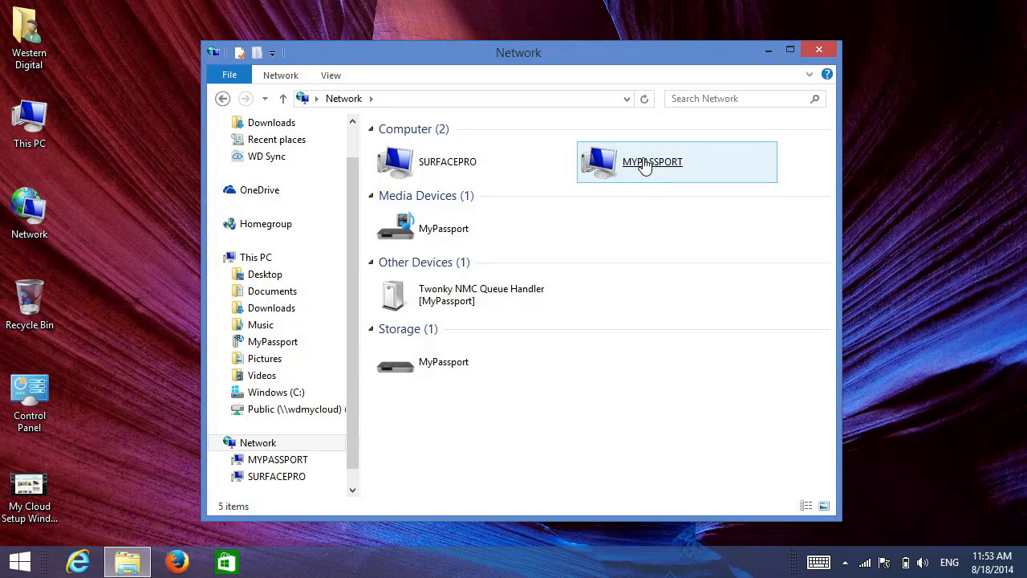
pyautogui.click(652, 161)
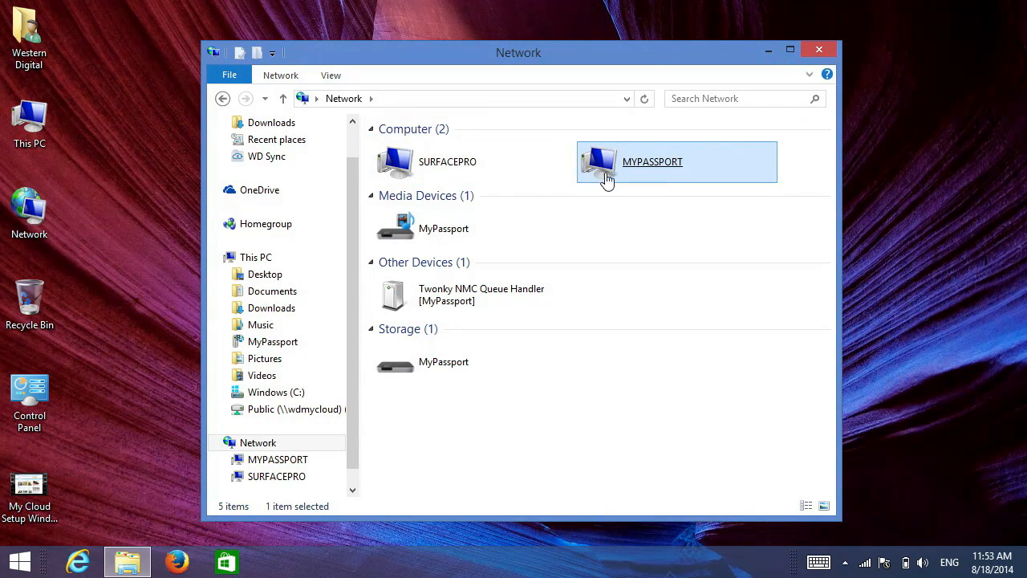
pyautogui.doubleClick(652, 161)
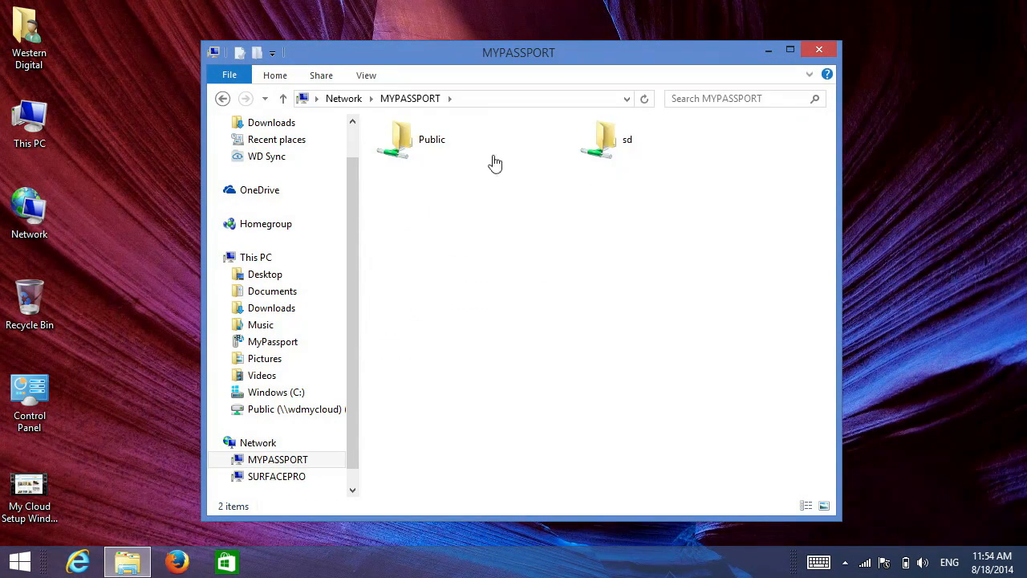
pyautogui.click(431, 139)
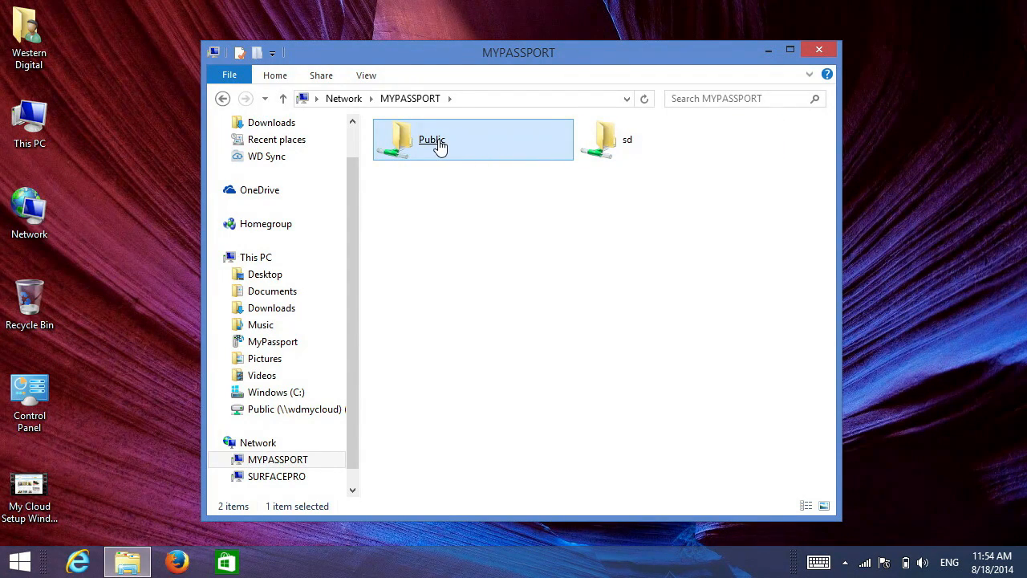
pyautogui.doubleClick(431, 138)
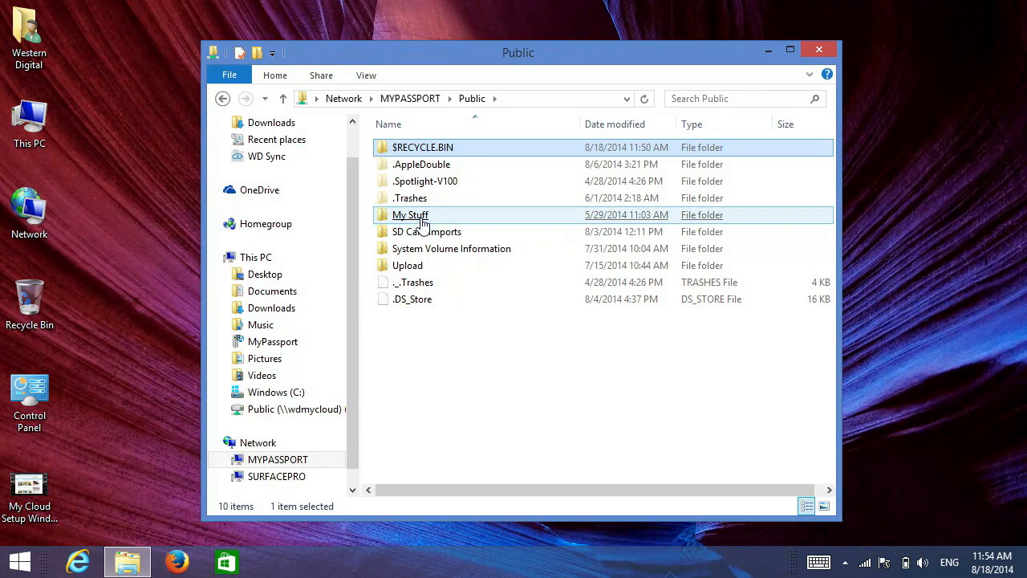
pyautogui.doubleClick(410, 214)
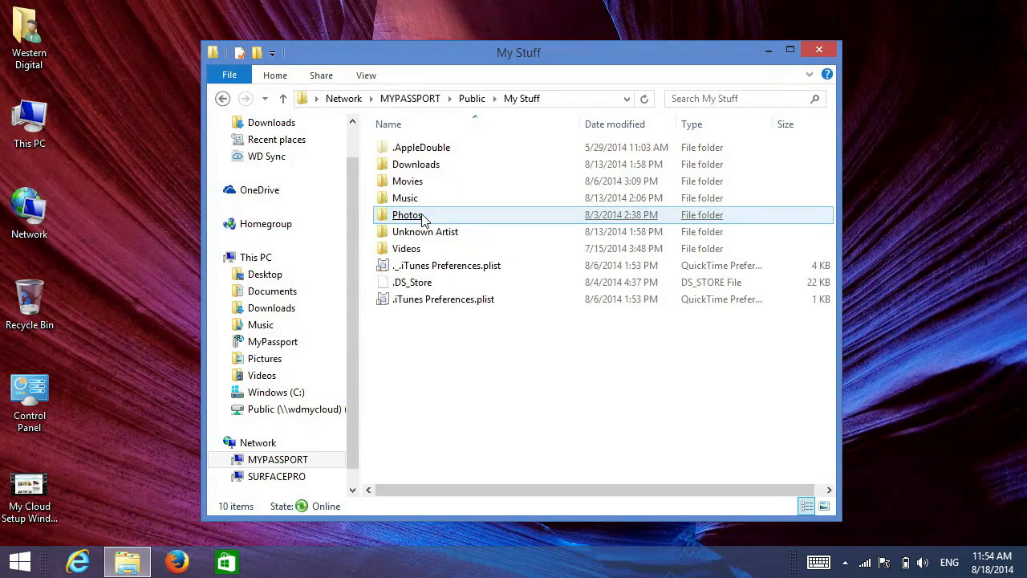
pyautogui.click(407, 214)
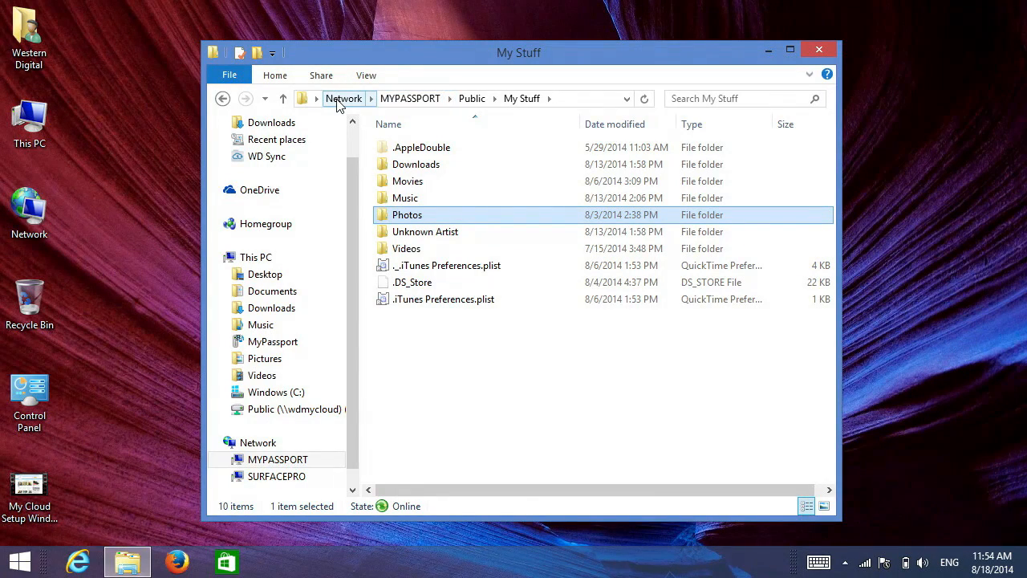
pyautogui.click(343, 97)
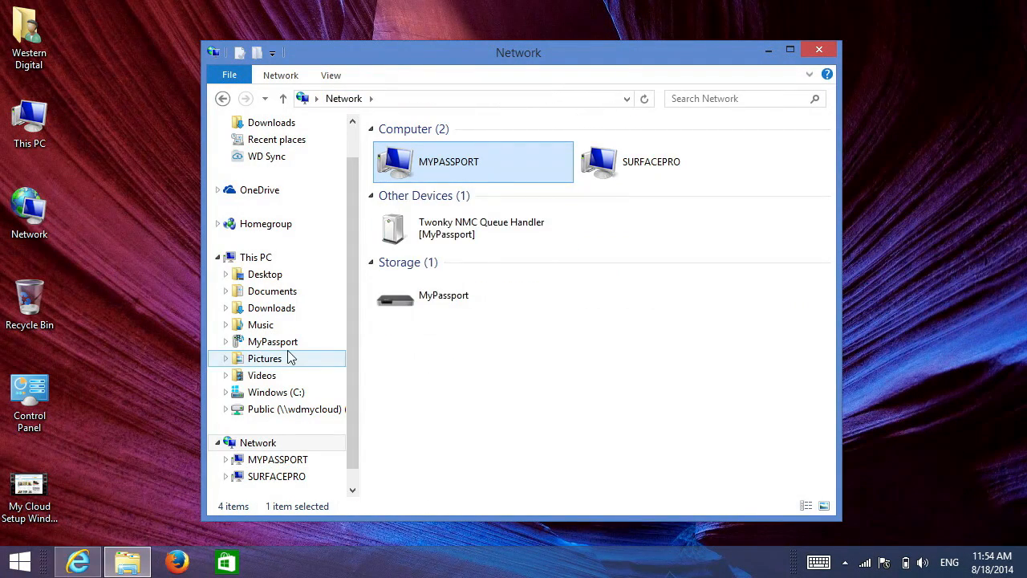
pyautogui.click(78, 560)
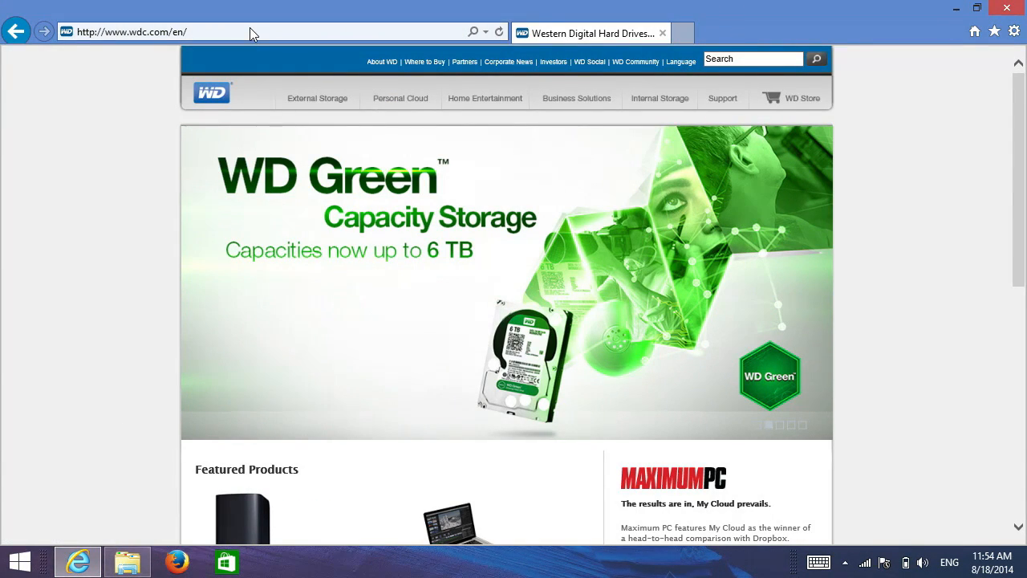
pyautogui.write('mypassport/')
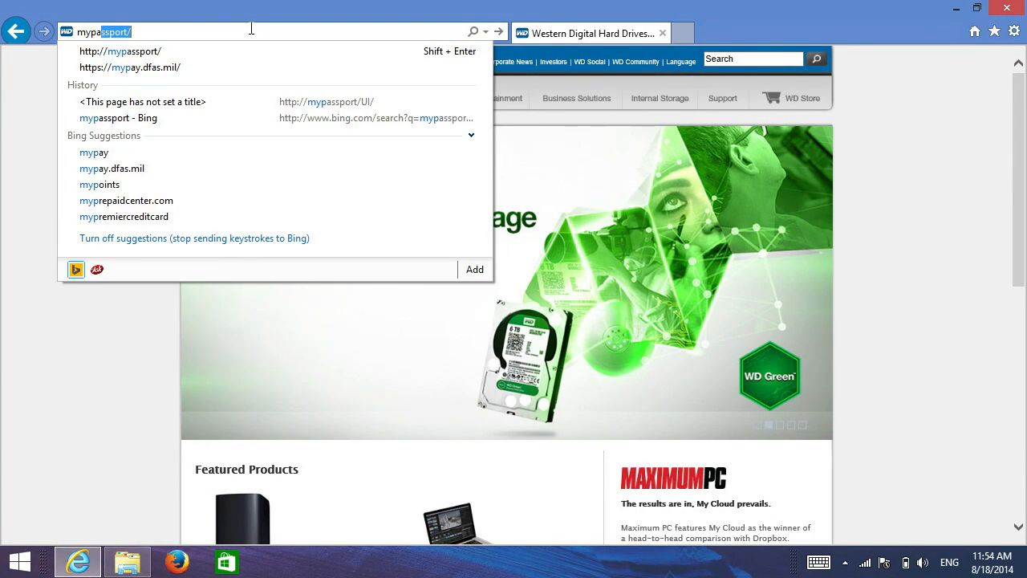
pyautogui.click(325, 101)
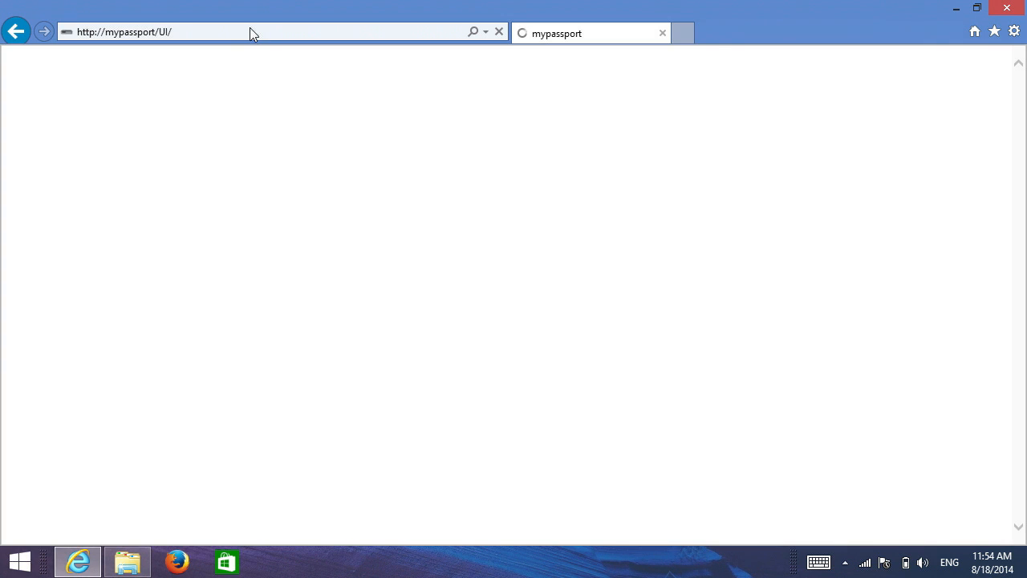